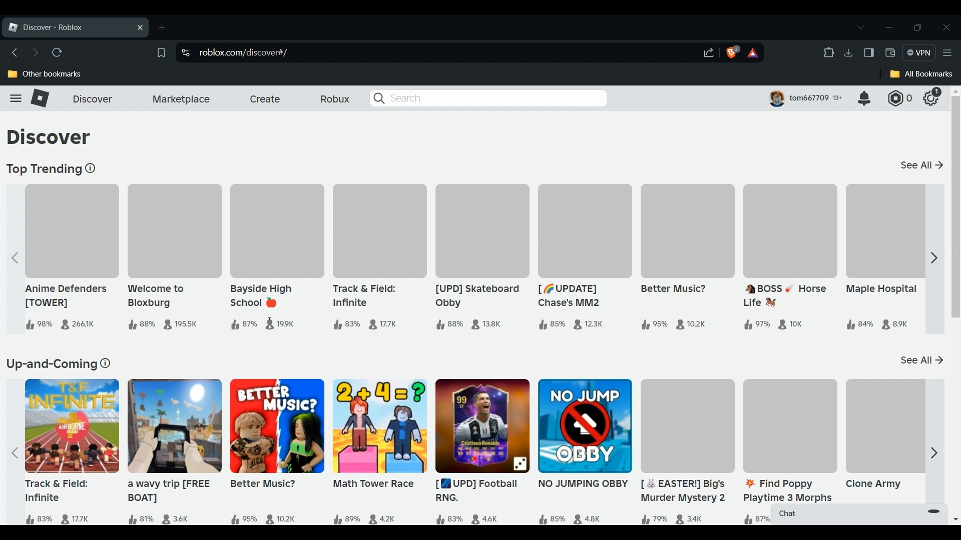
mouse_move(599, 27)
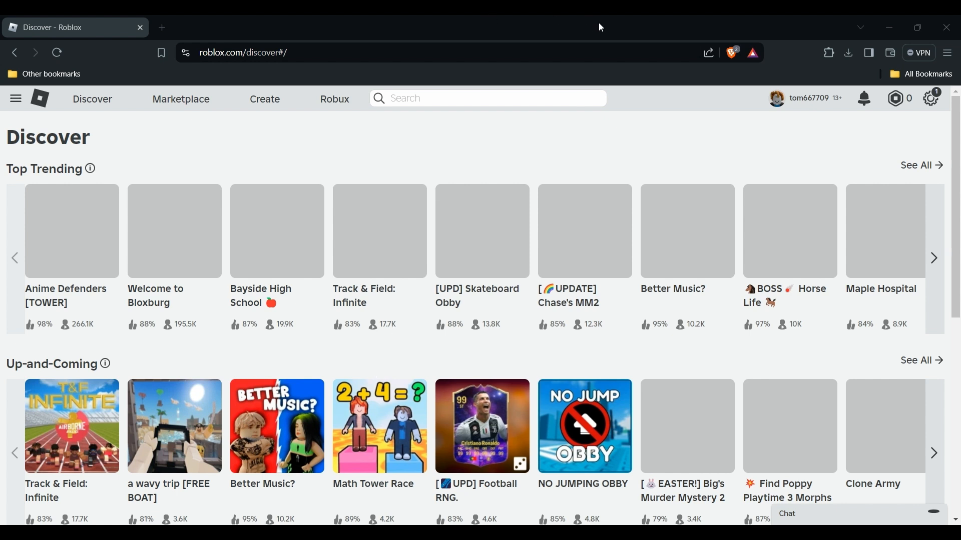
mouse_move(427, 259)
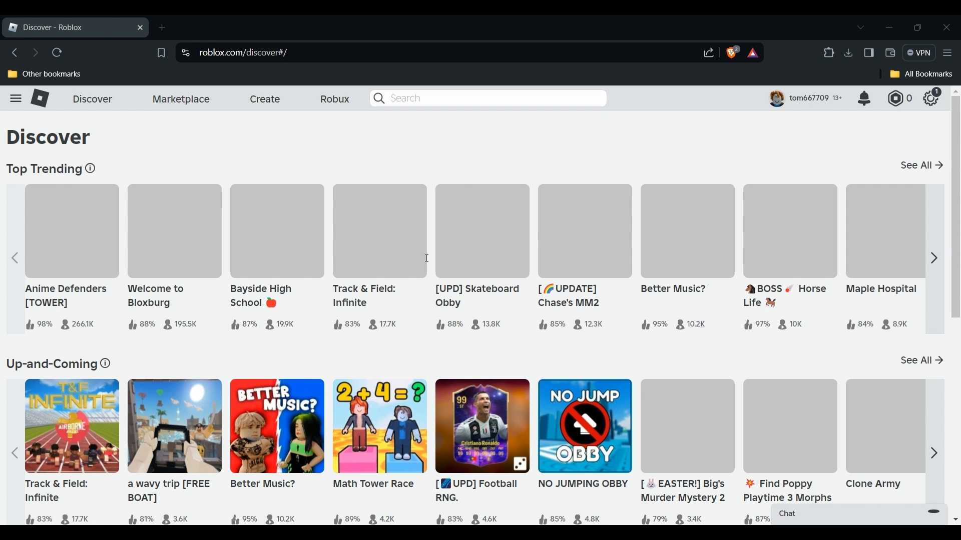
mouse_move(536, 356)
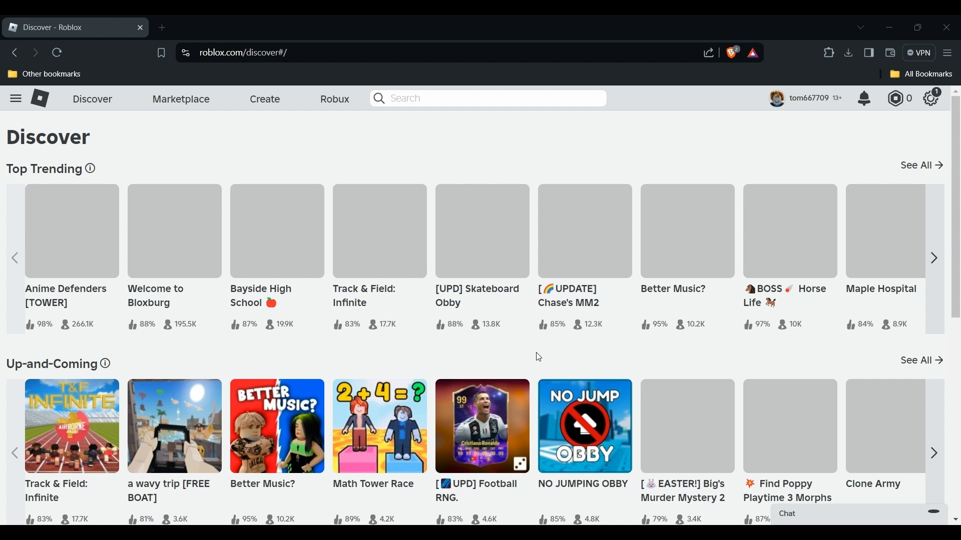
mouse_move(663, 356)
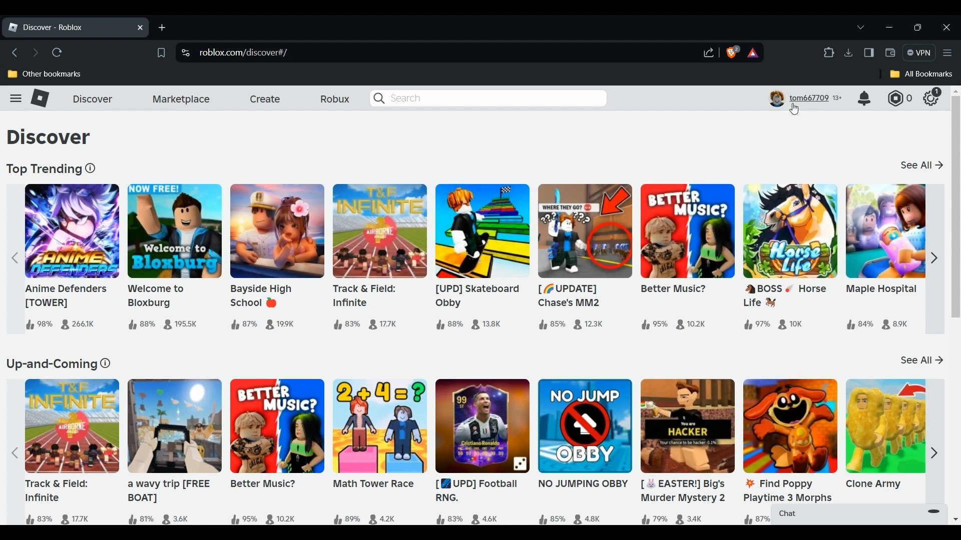
Navigate from the gear menu to account Settings and select the Privacy section
click(930, 98)
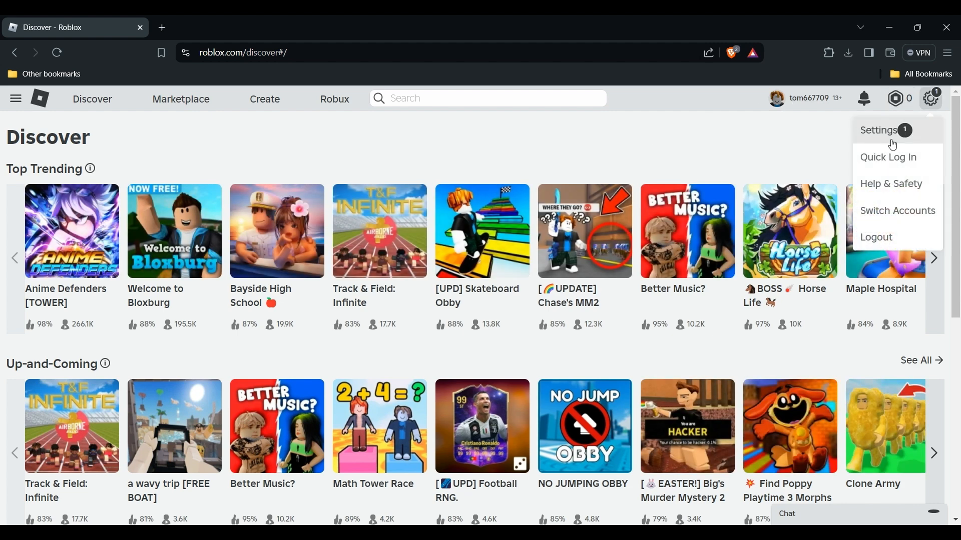
click(878, 130)
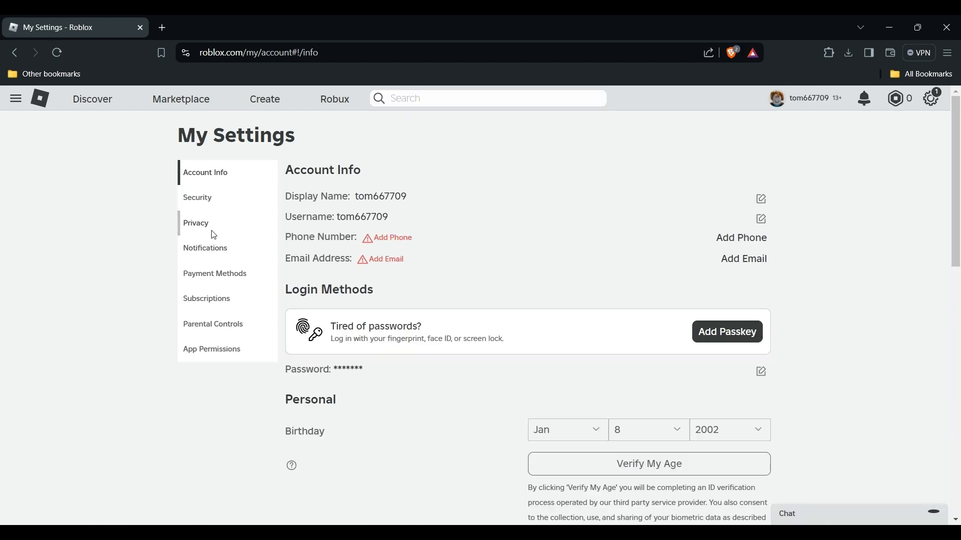
click(195, 223)
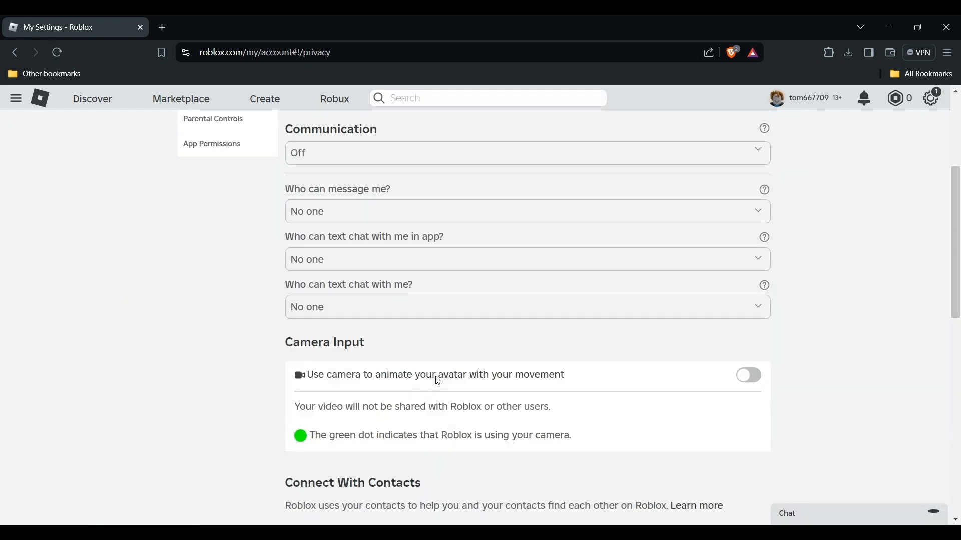
Scroll through Other Settings showing server invites, joining and inventory set to Everyone
scroll(down, 3)
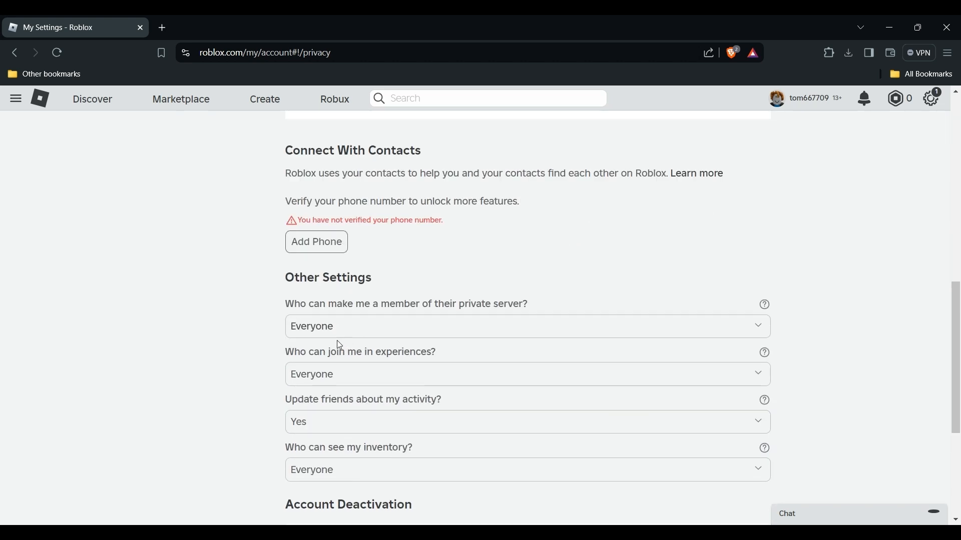
mouse_move(352, 388)
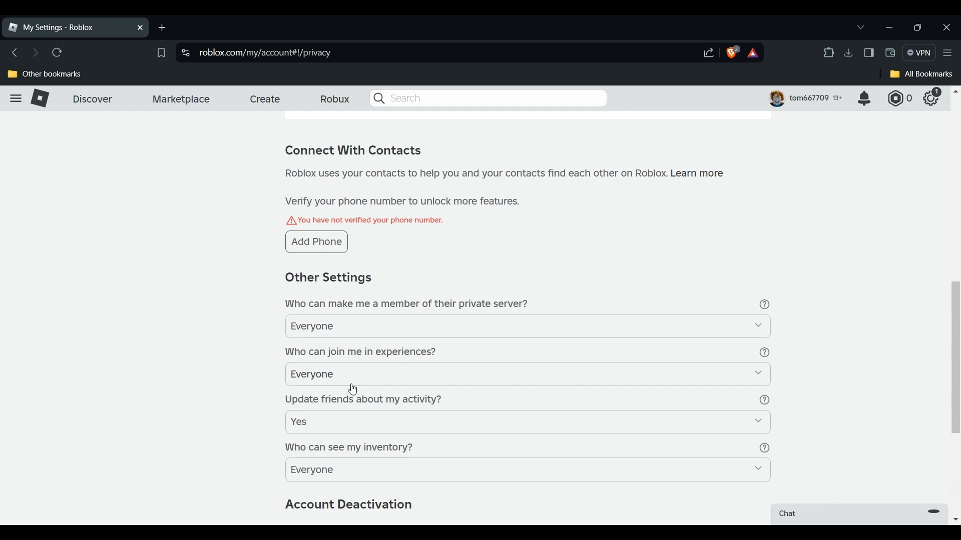
scroll(down, 3)
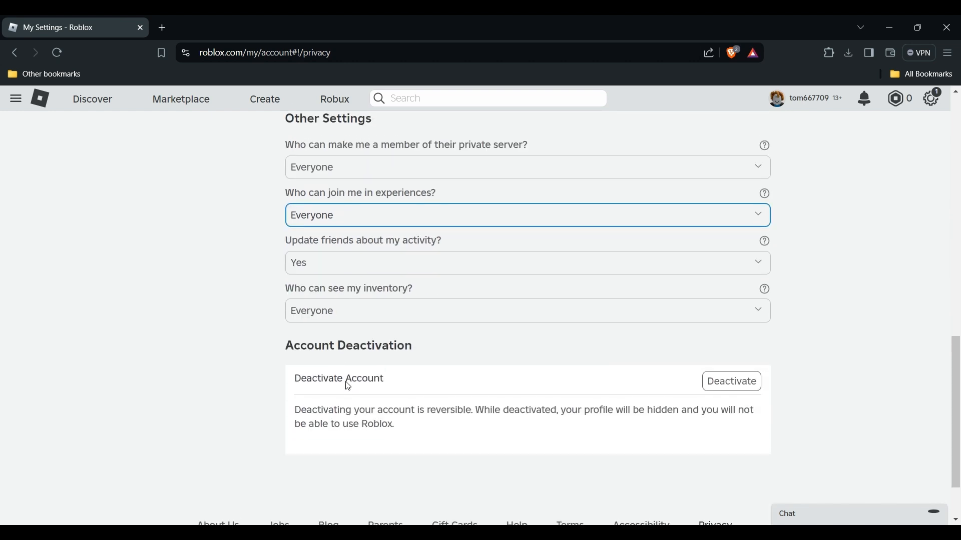
scroll(up, 3)
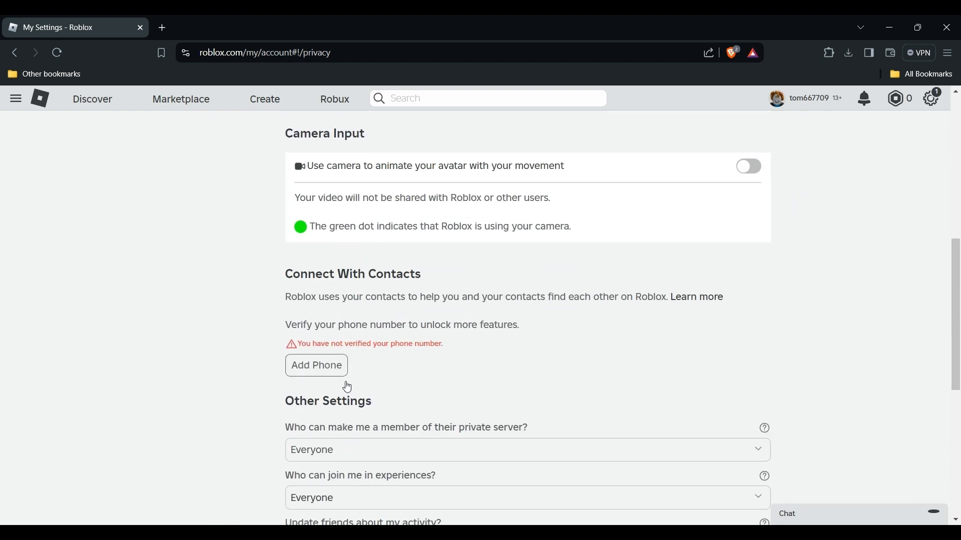
scroll(up, 3)
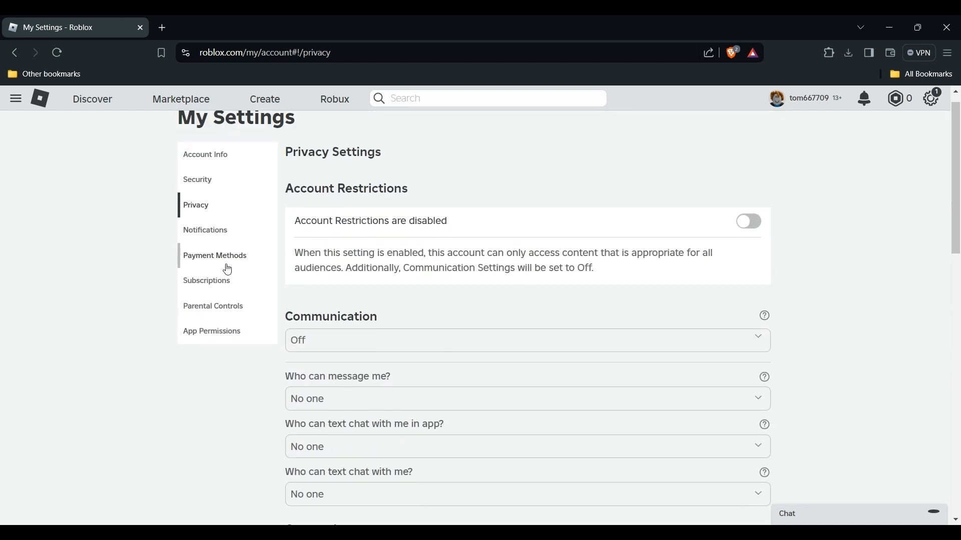
In Parental Controls attempt 17+ experiences, dismiss the Parent PIN prompt, leaving All Ages selected
click(212, 306)
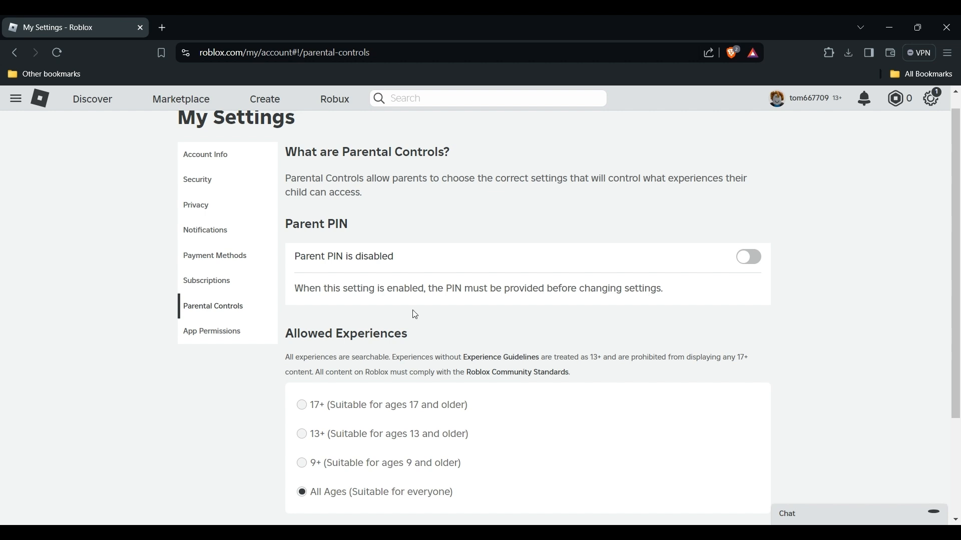
scroll(down, 3)
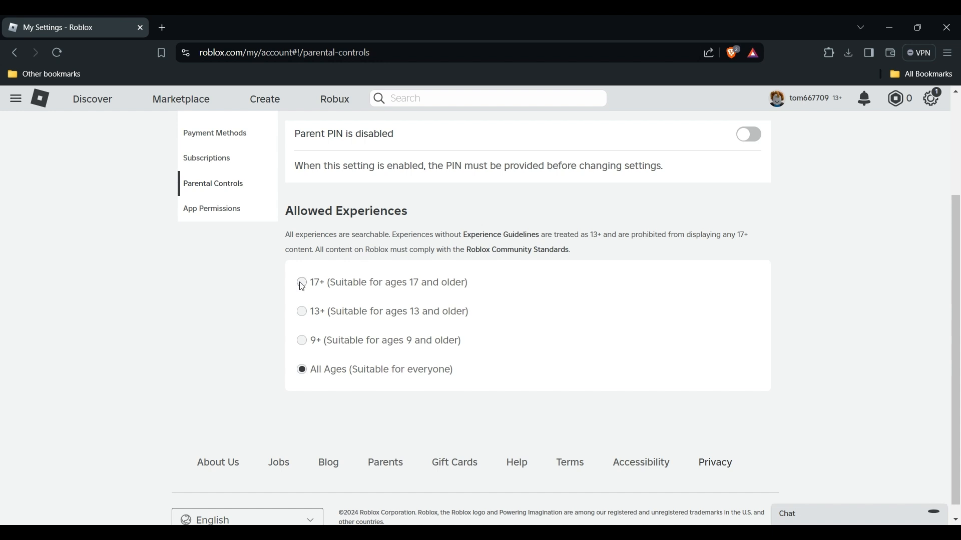
click(301, 283)
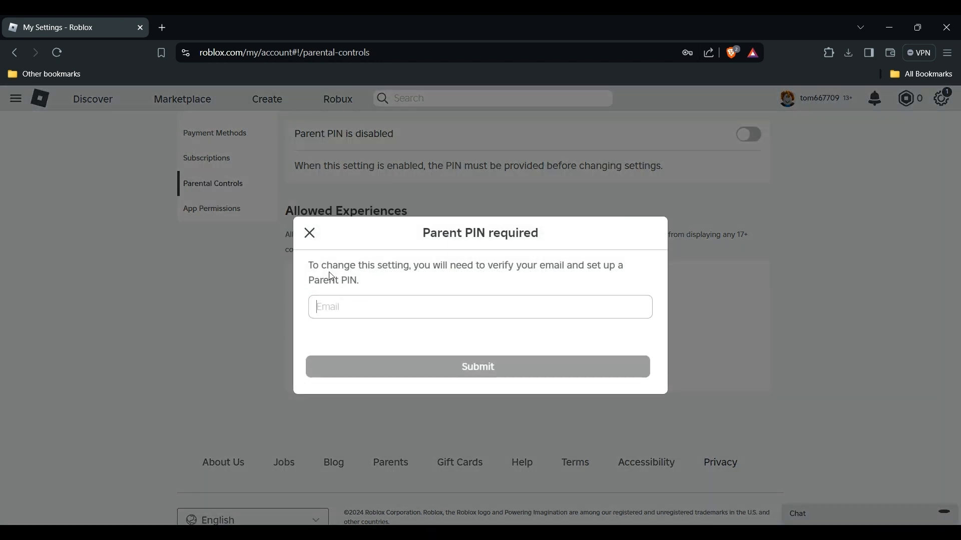
click(310, 234)
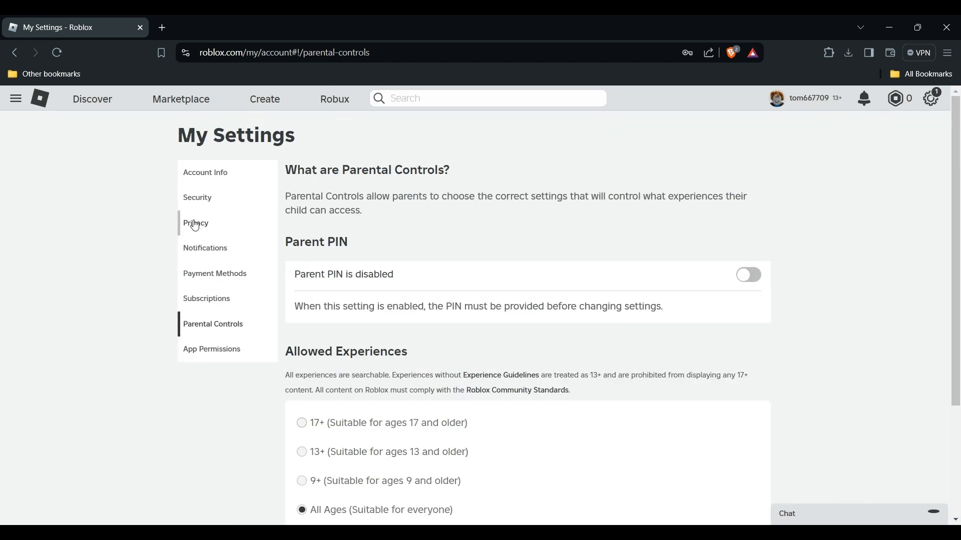
click(196, 223)
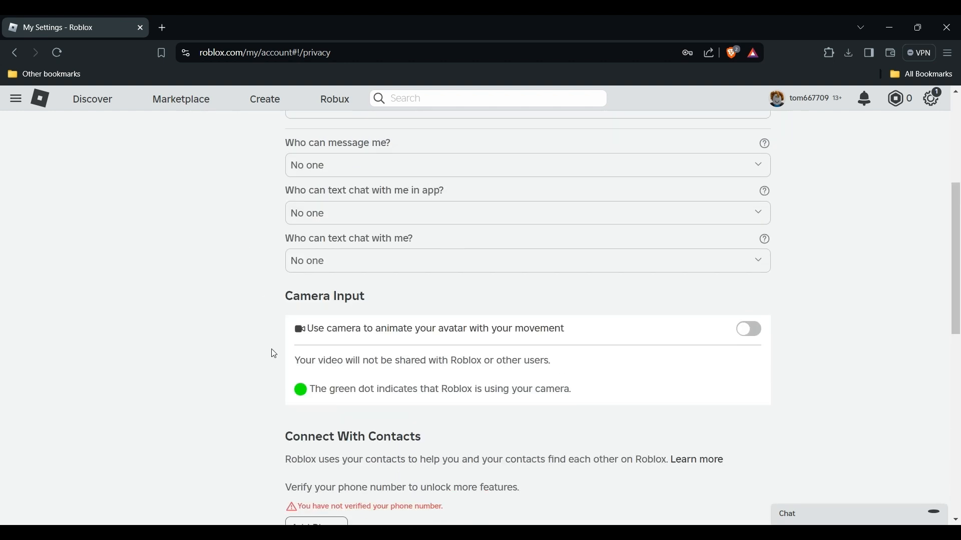
click(213, 324)
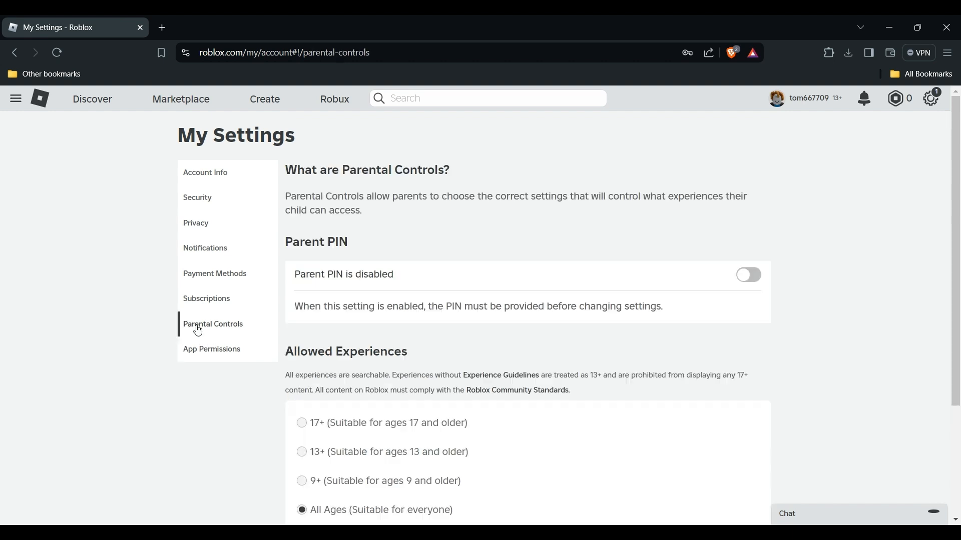
scroll(down, 3)
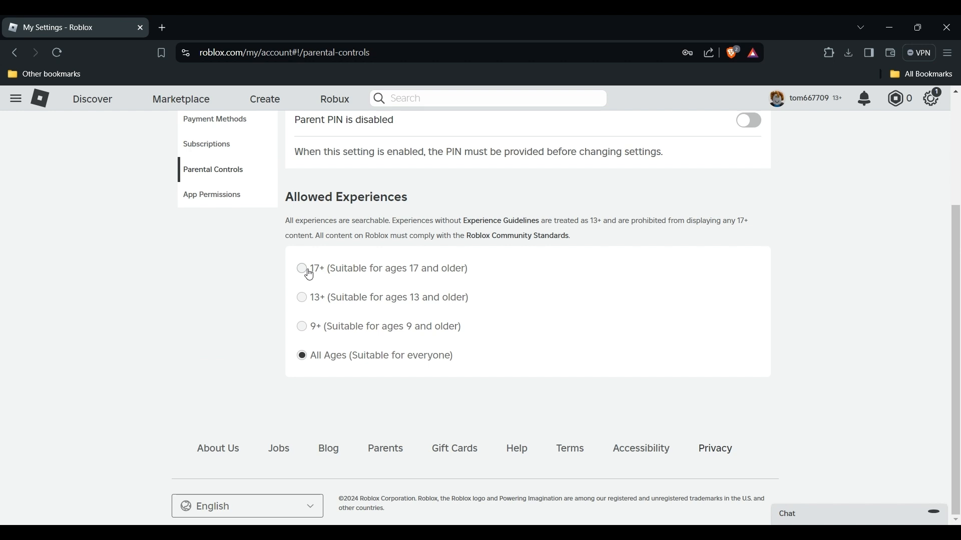
click(301, 268)
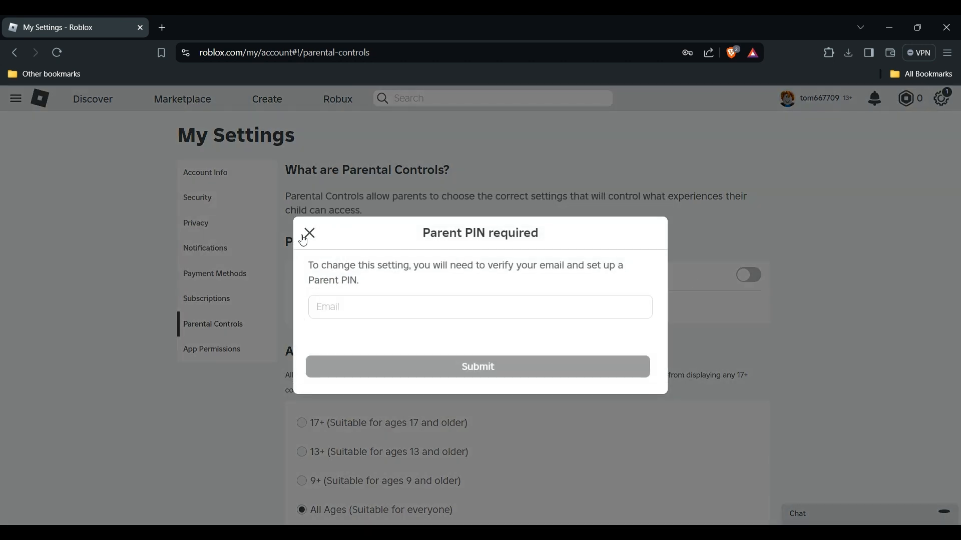
click(309, 233)
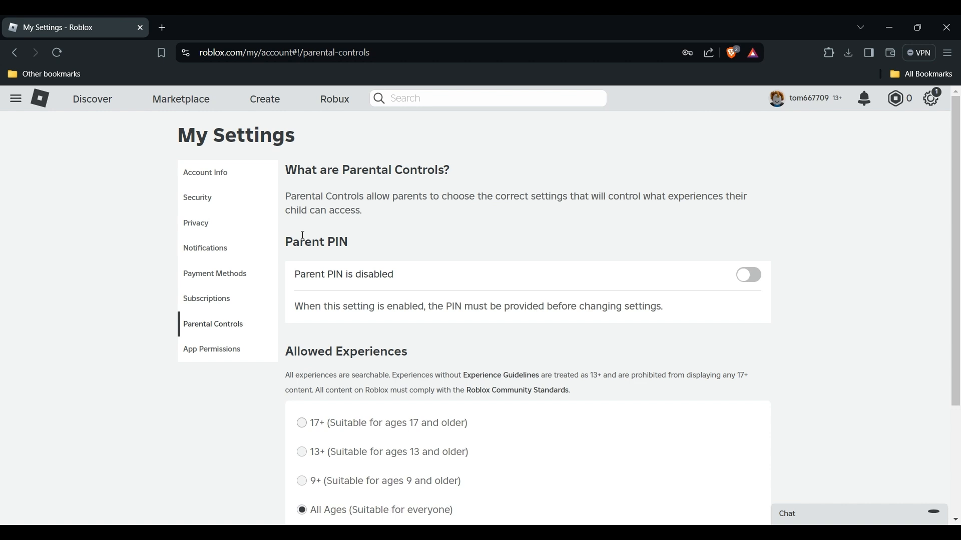